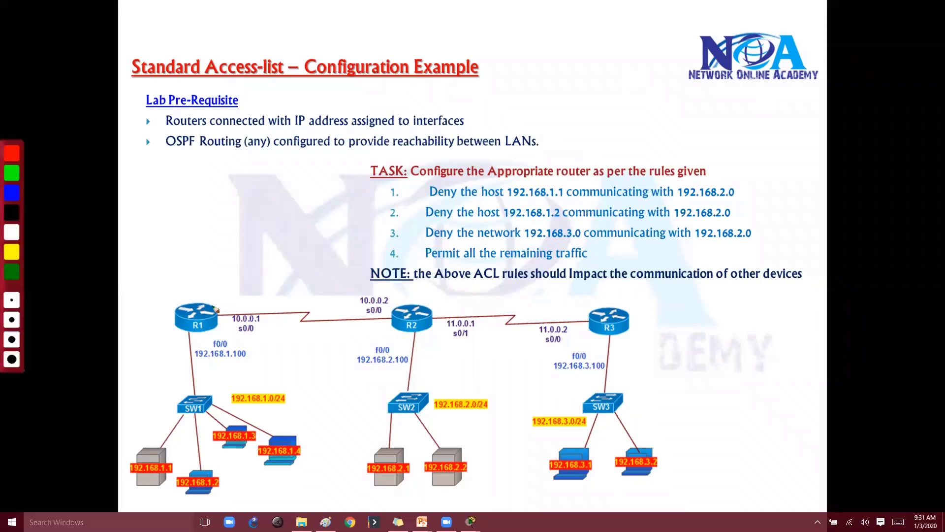
{"action": "mouse_move", "coordinate": [220, 292]}
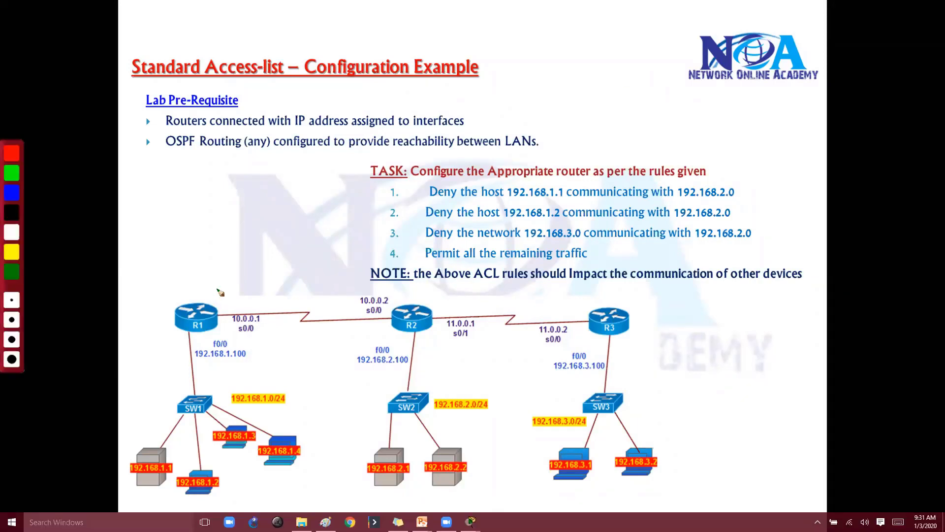
{"action": "mouse_move", "coordinate": [240, 223]}
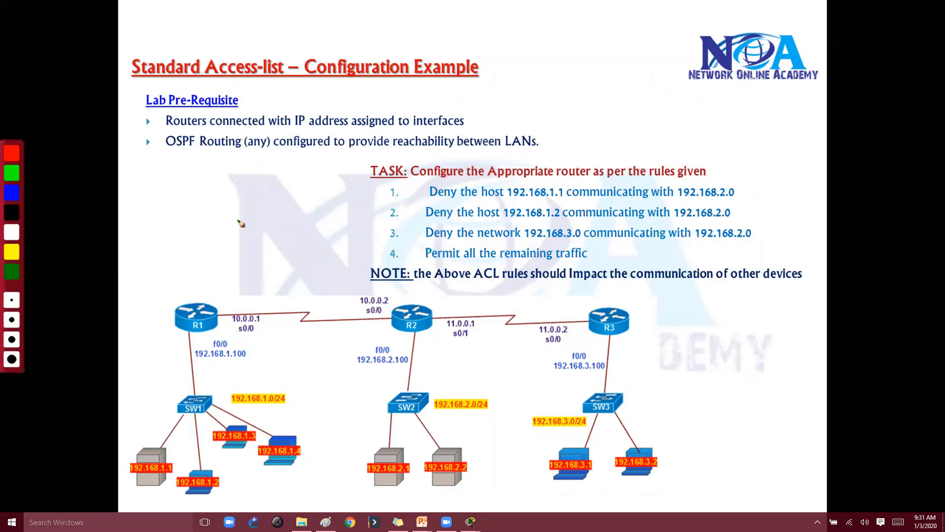
{"action": "mouse_move", "coordinate": [252, 202]}
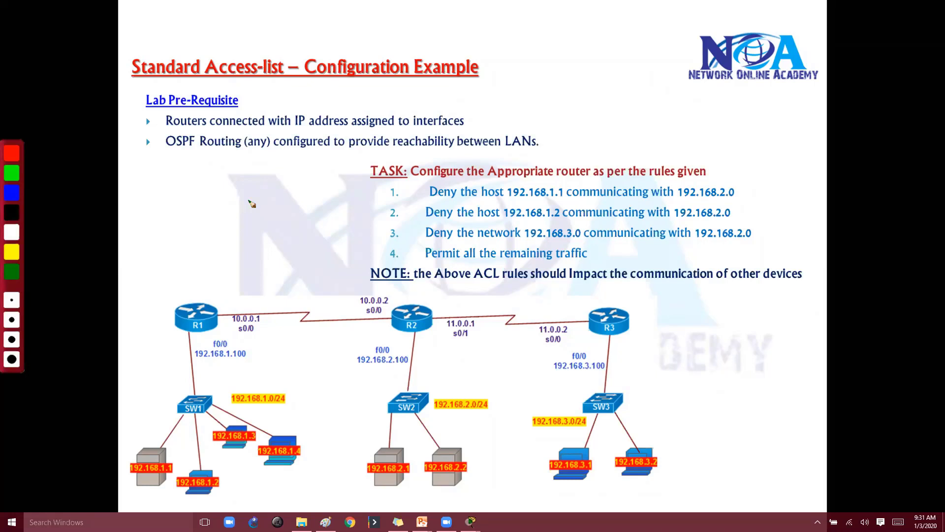
{"action": "mouse_move", "coordinate": [244, 342]}
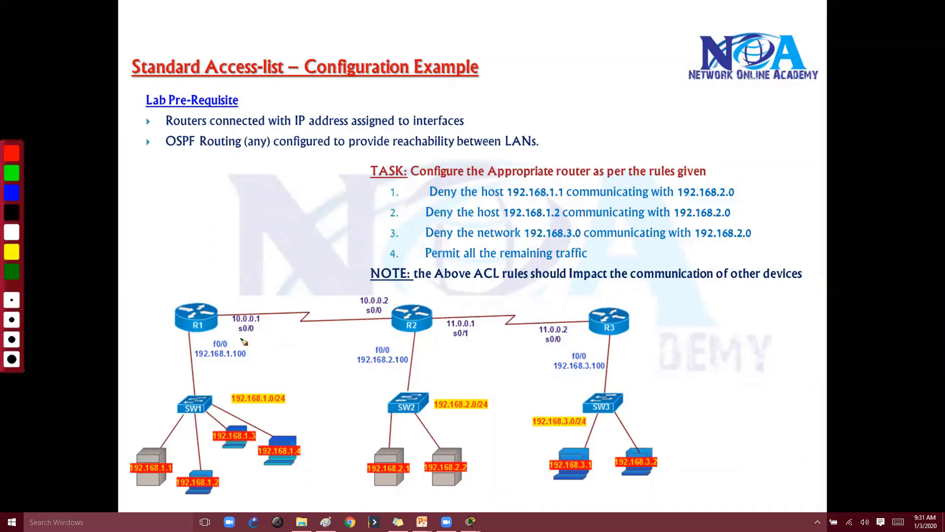
{"action": "mouse_move", "coordinate": [395, 326]}
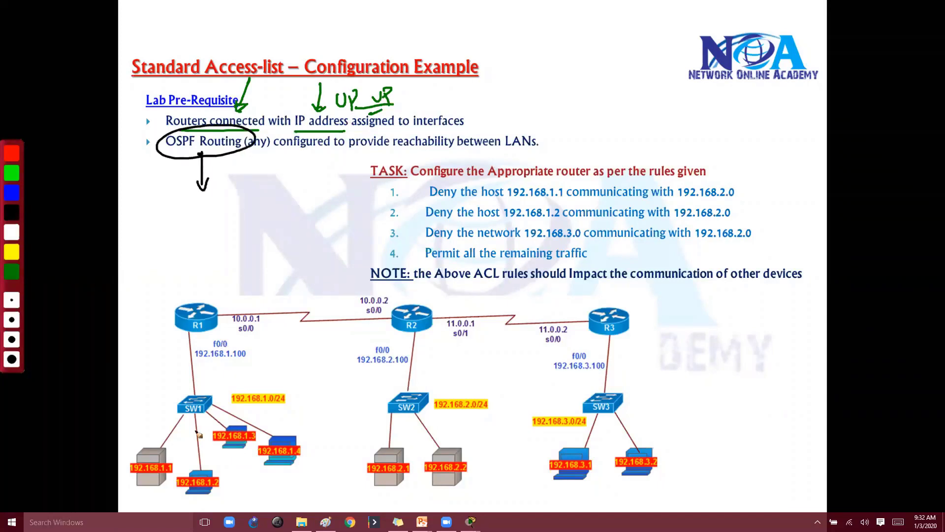
Circle the three LANs, clear the ink, then circle host 192.168.1.1 and arrow it to 192.168.2.0
{"action": "left_click_drag", "start_coordinate": [187, 410], "coordinate": [392, 428]}
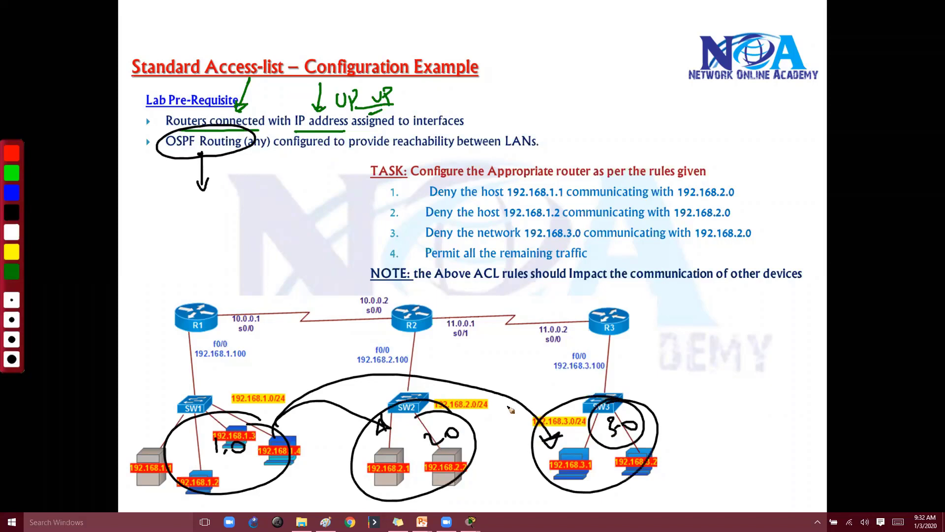
{"action": "key", "text": "ctrl+z"}
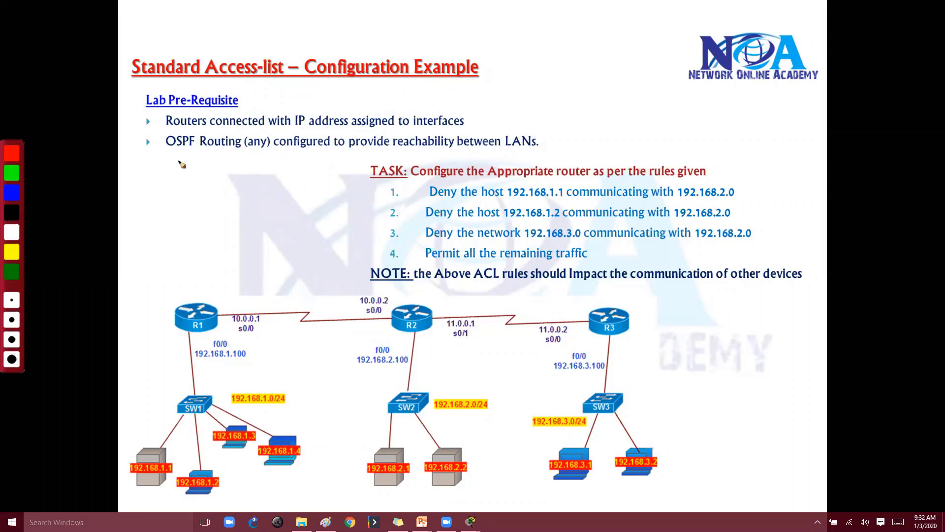
{"action": "mouse_move", "coordinate": [464, 226]}
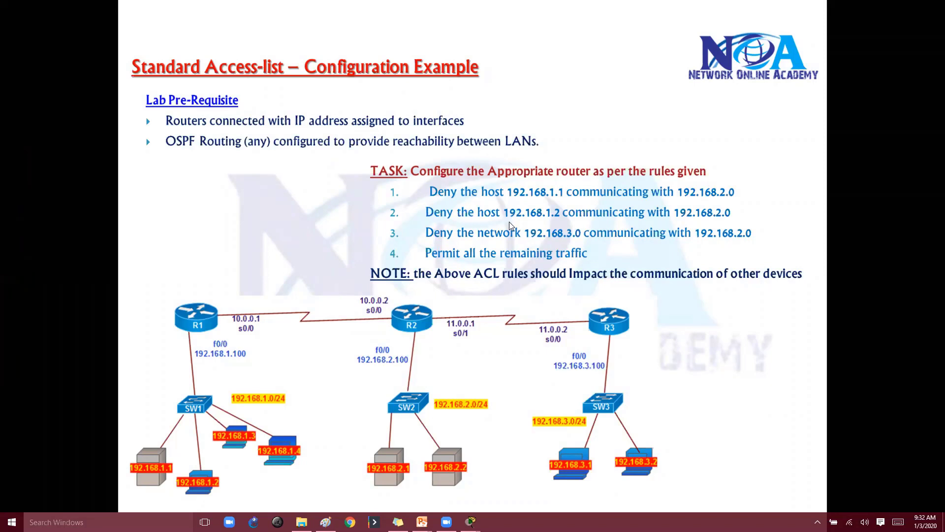
{"action": "mouse_move", "coordinate": [567, 214]}
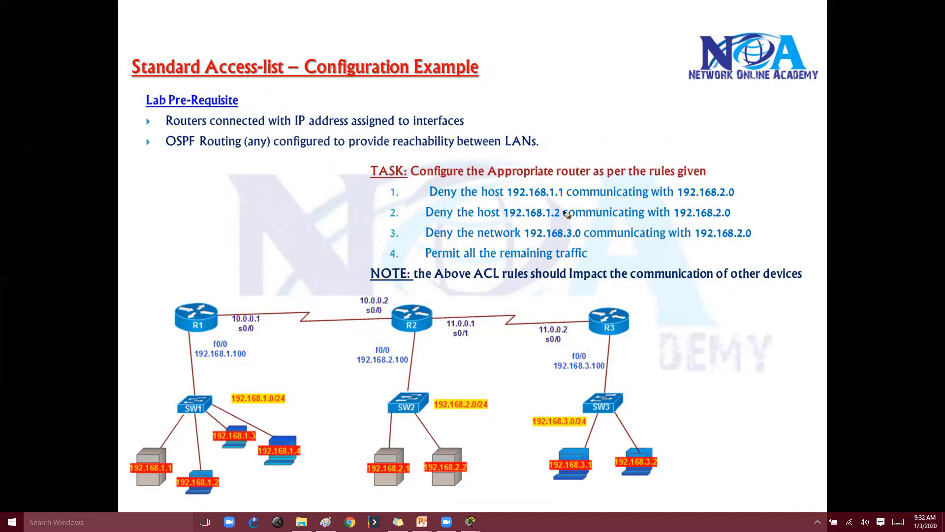
{"action": "left_click_drag", "start_coordinate": [494, 191], "coordinate": [573, 193]}
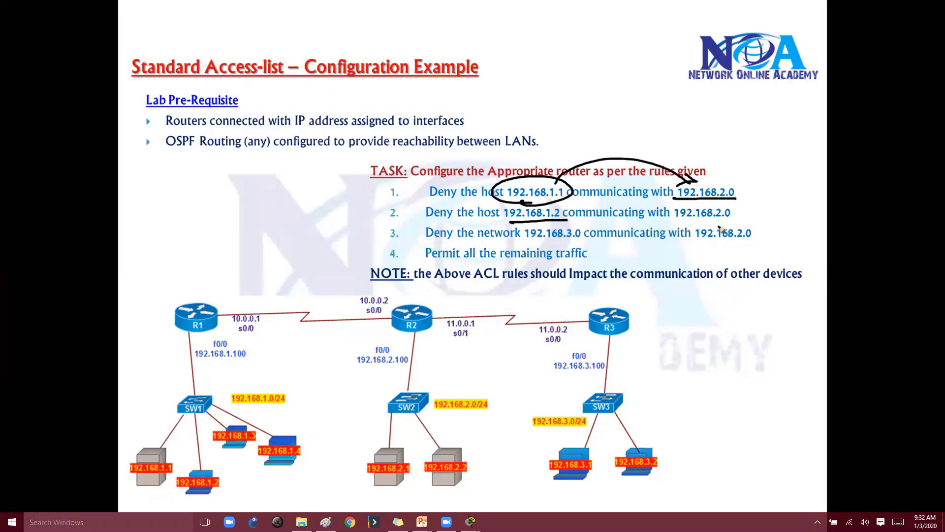
{"action": "left_click_drag", "start_coordinate": [395, 208], "coordinate": [467, 177]}
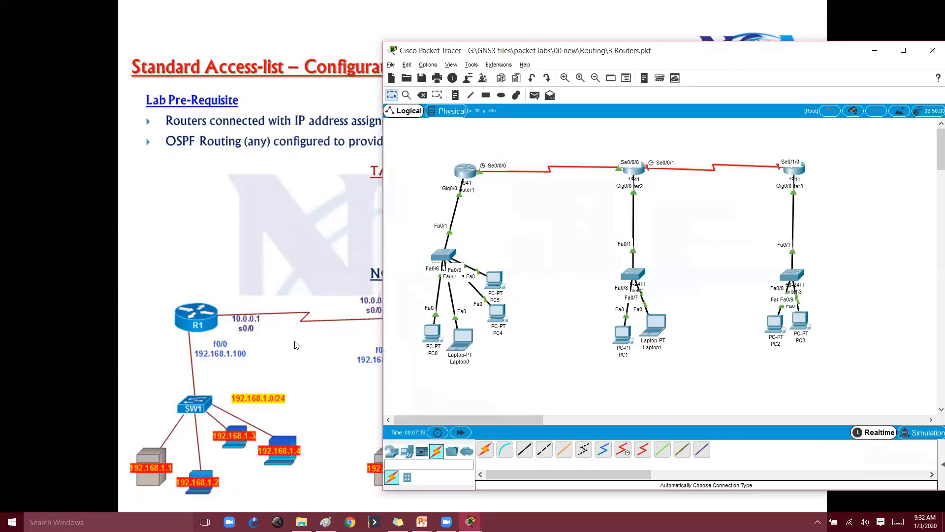
Bring the Paint diagram up beside the 3 Routers lab and open Router1's CLI window
{"action": "left_click", "coordinate": [301, 522]}
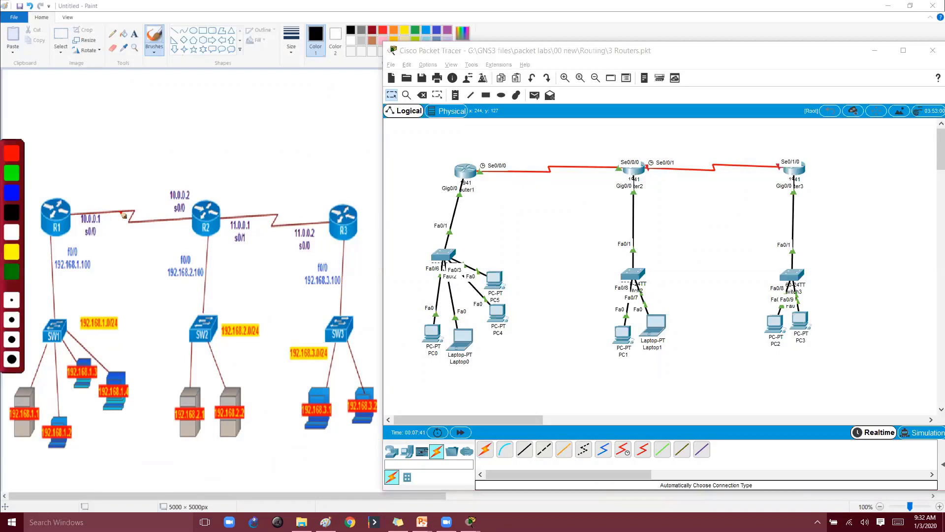
{"action": "left_click_drag", "start_coordinate": [72, 238], "coordinate": [97, 235]}
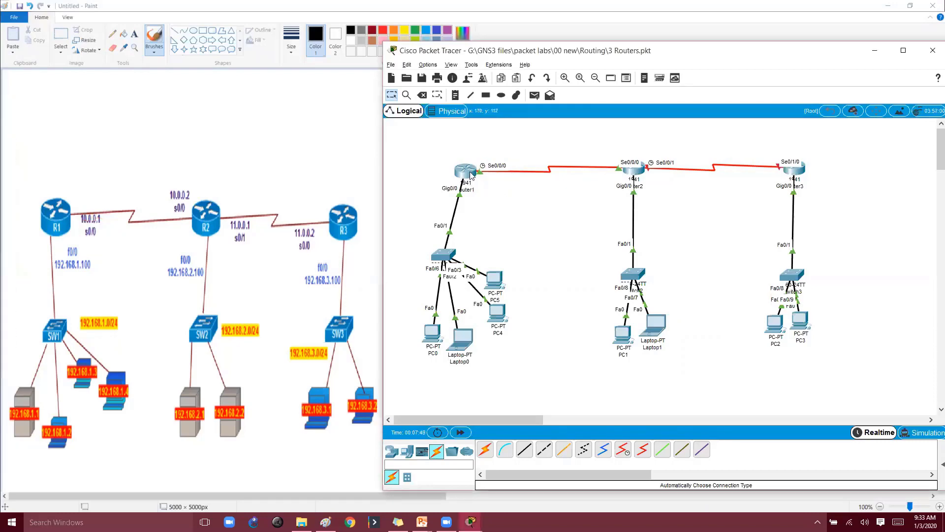
{"action": "left_click", "coordinate": [460, 172]}
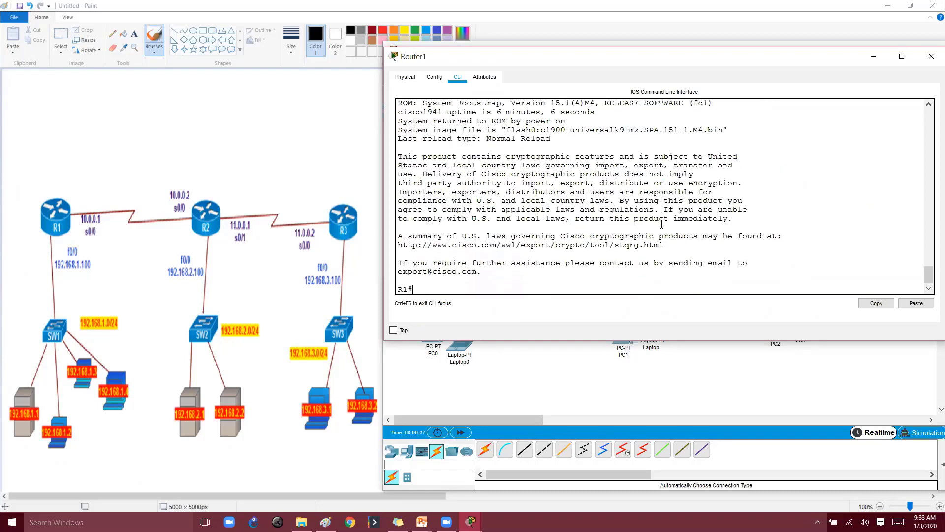
Run 'show ip int brief' on Router1 to list G0/0 192.168.1.100 and S0/0/0 10.0.0.1 up
{"action": "type", "text": "show ip int brief"}
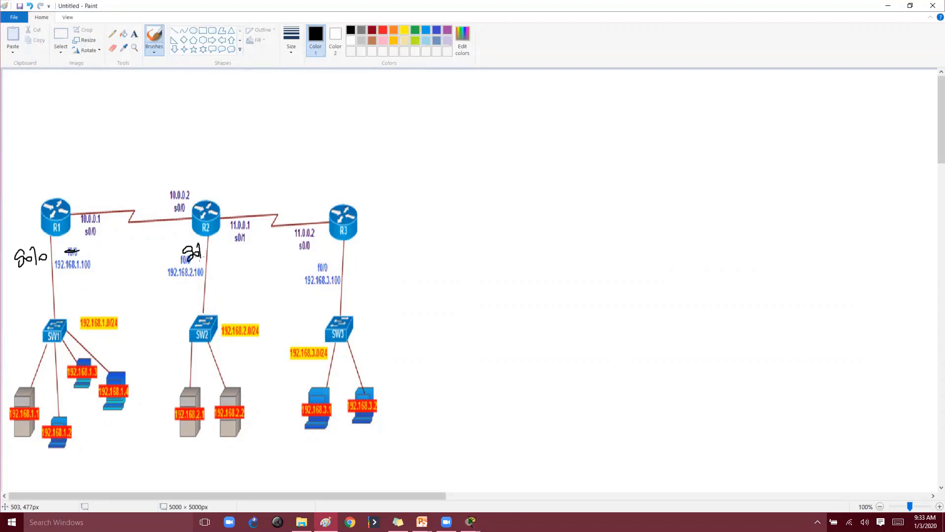
Handwrite the serial interface labels on the R1–R2 and R2–R3 links in the Paint diagram
{"action": "left_click_drag", "start_coordinate": [317, 252], "coordinate": [347, 256]}
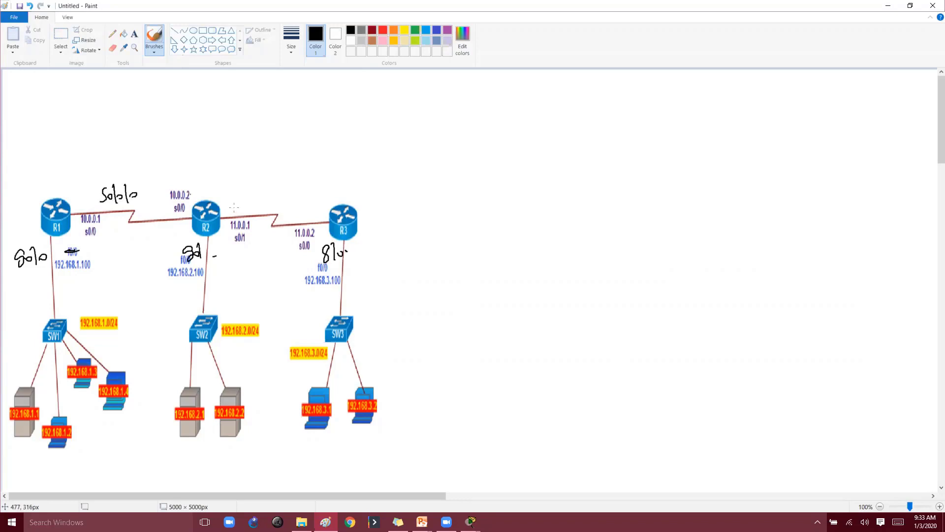
{"action": "left_click_drag", "start_coordinate": [228, 204], "coordinate": [256, 208]}
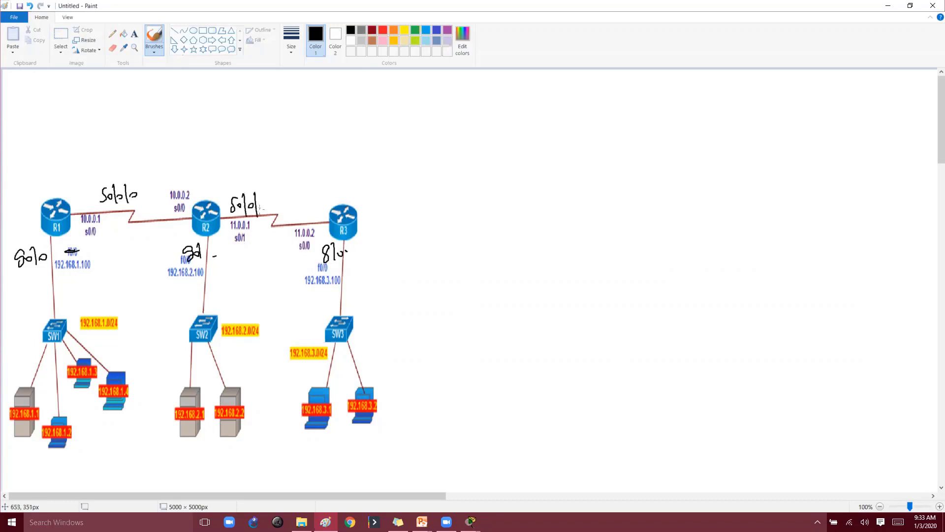
{"action": "left_click_drag", "start_coordinate": [305, 208], "coordinate": [341, 208]}
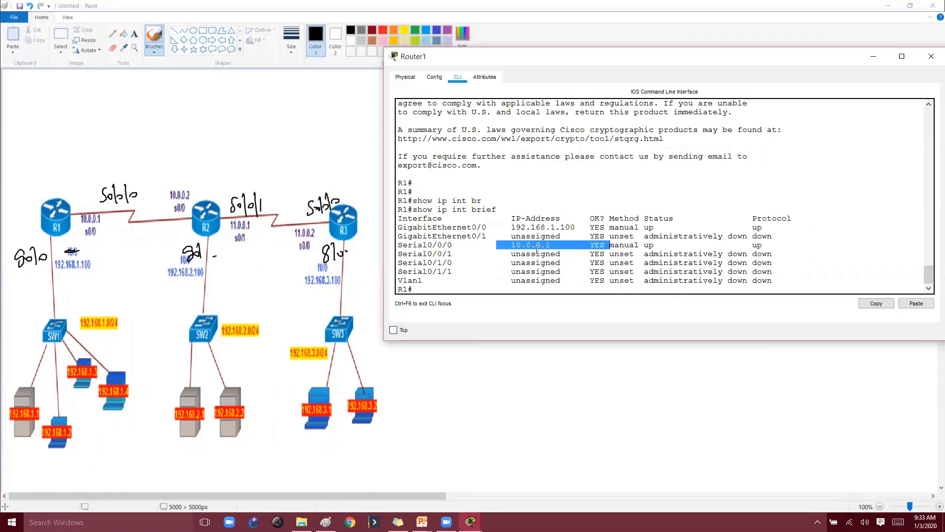
Ping 10.0.0.2 from Router1 across the serial link
{"action": "type", "text": "ping"}
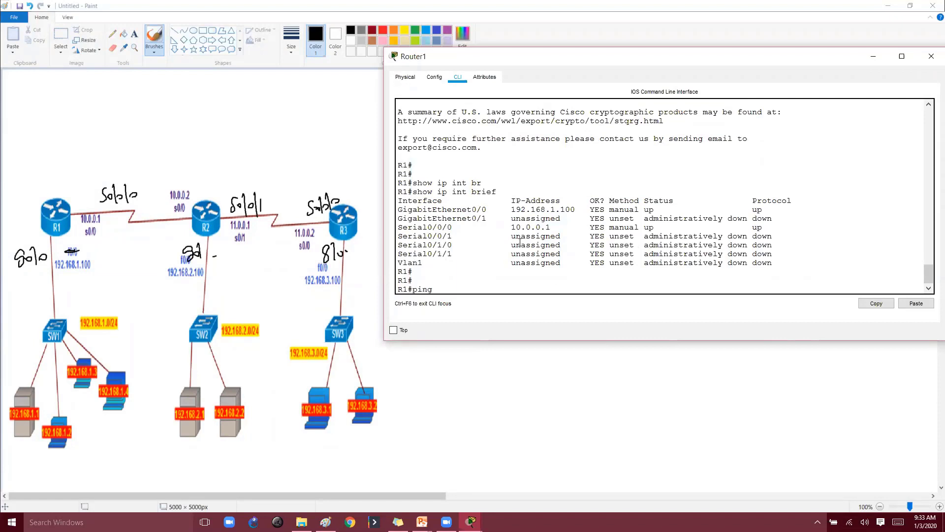
{"action": "type", "text": "10.0.0.2"}
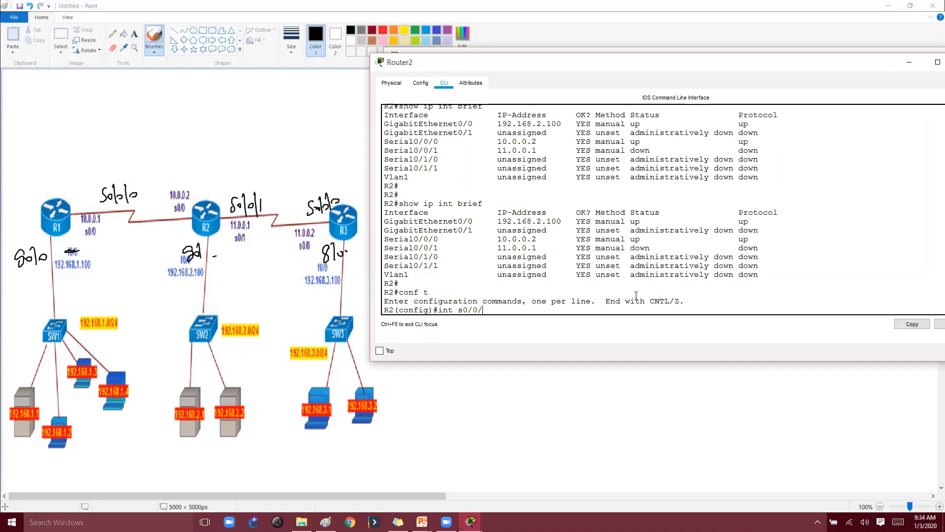
Set clock rate 64000 on Router2's Serial0/0/1 and verify it comes up with 'show ip int brief'
{"action": "type", "text": "clock rate 64000"}
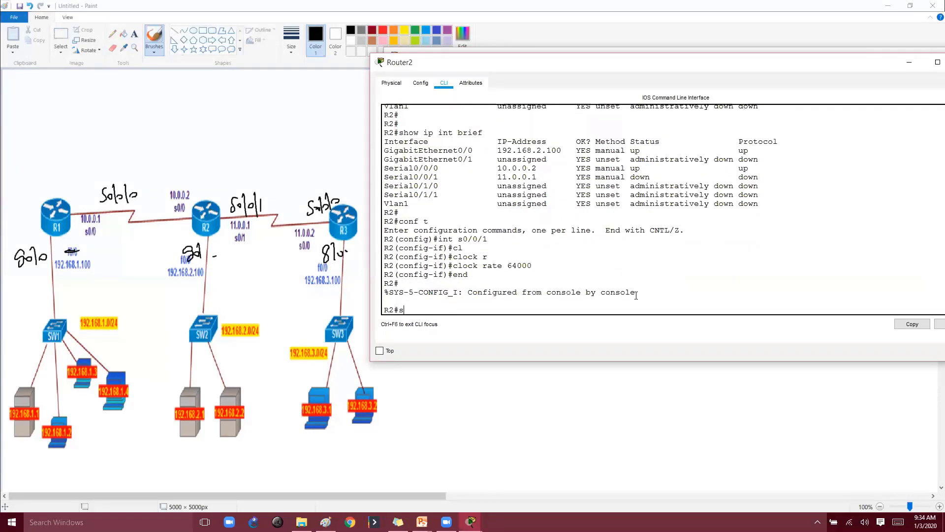
{"action": "type", "text": "how ip int br"}
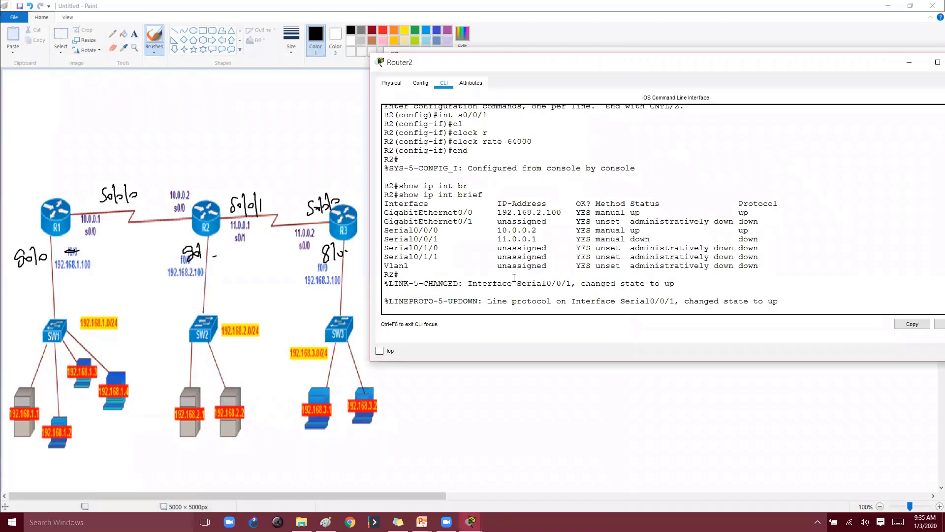
{"action": "type", "text": "show ip int brief"}
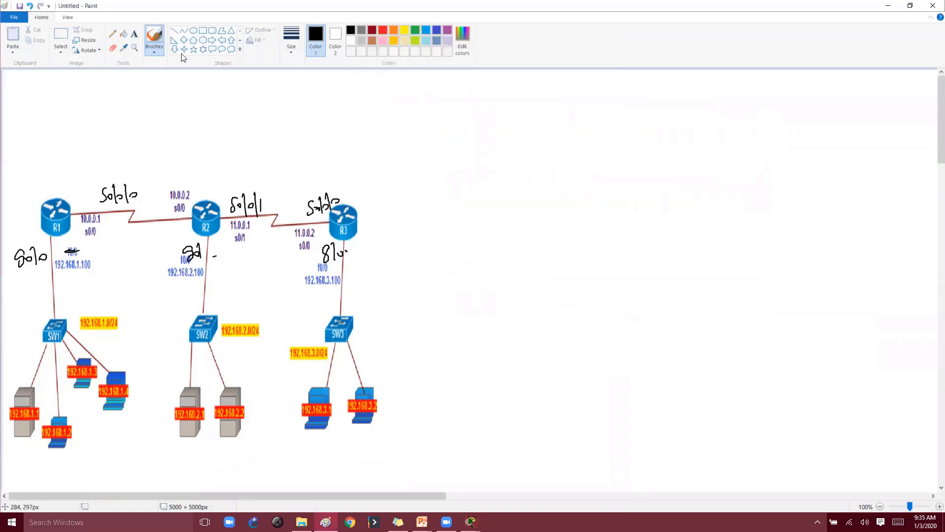
Handwrite the heading 'IP / Routing / OSPF' above the network diagram in Paint
{"action": "left_click", "coordinate": [291, 39]}
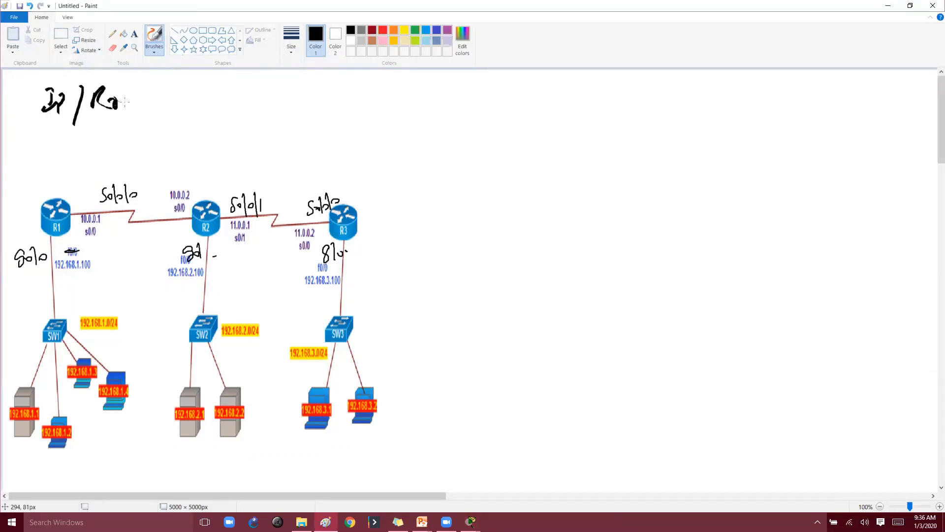
{"action": "left_click_drag", "start_coordinate": [121, 102], "coordinate": [204, 102]}
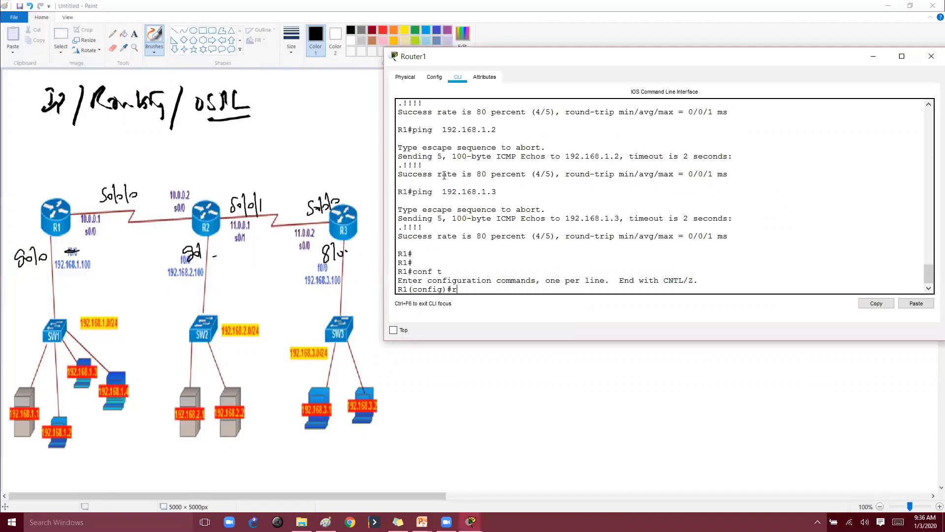
Start OSPF process 1 on Router1 and begin the network 10.0.0.0 statement
{"action": "type", "text": "router ospf 1"}
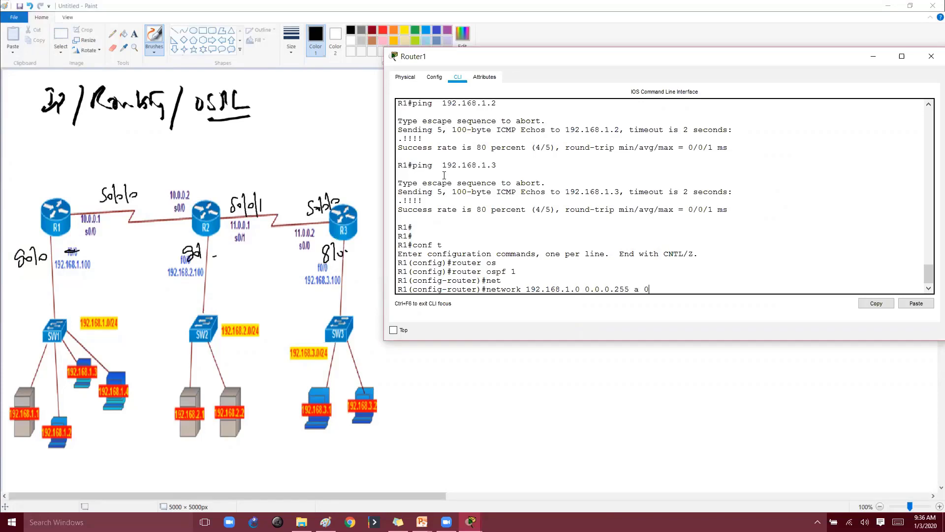
{"action": "type", "text": "network 10.0."}
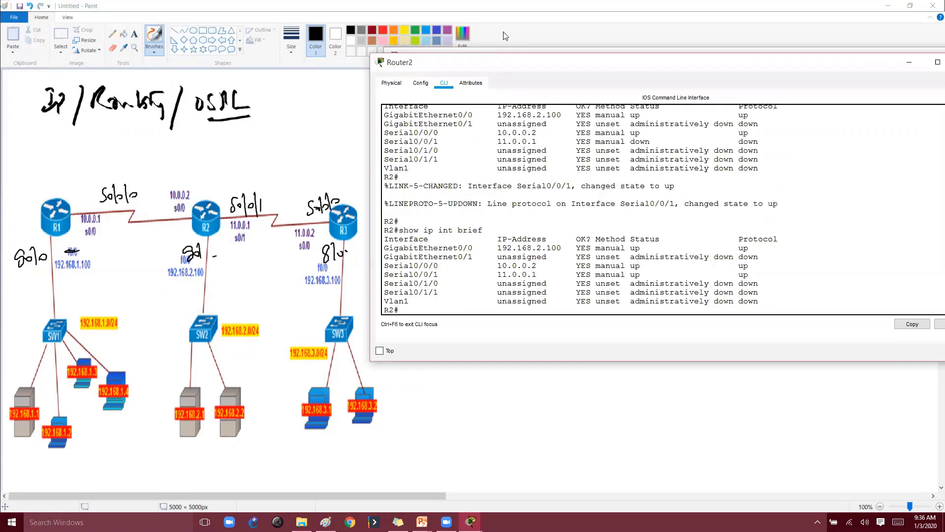
On Router2, advertise 192.168.2.0, 11.0.0.0 0.255.255.255 and 10.0.0.0 in OSPF area 0
{"action": "type", "text": "router ospf 1"}
{"action": "type", "text": "network 192"}
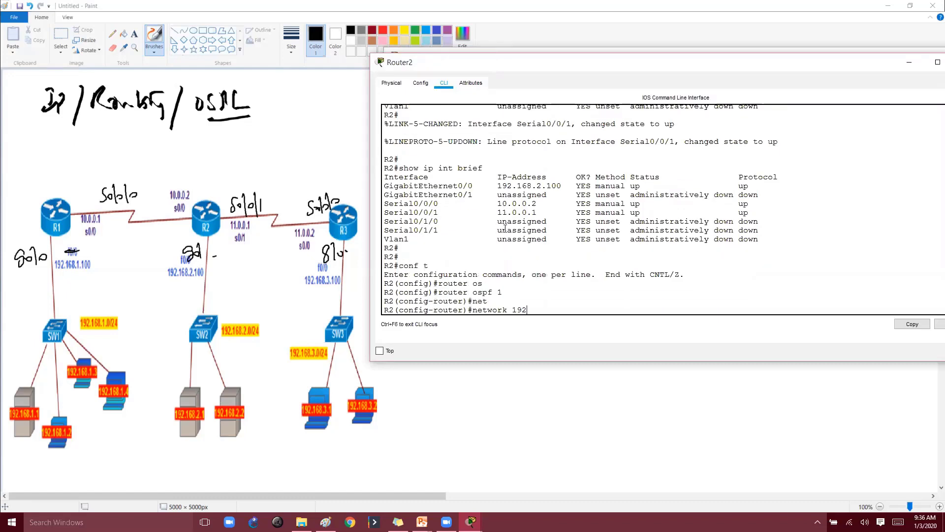
{"action": "type", "text": ".168.2.0 0.0.0.255 a 0"}
{"action": "type", "text": "nmet"}
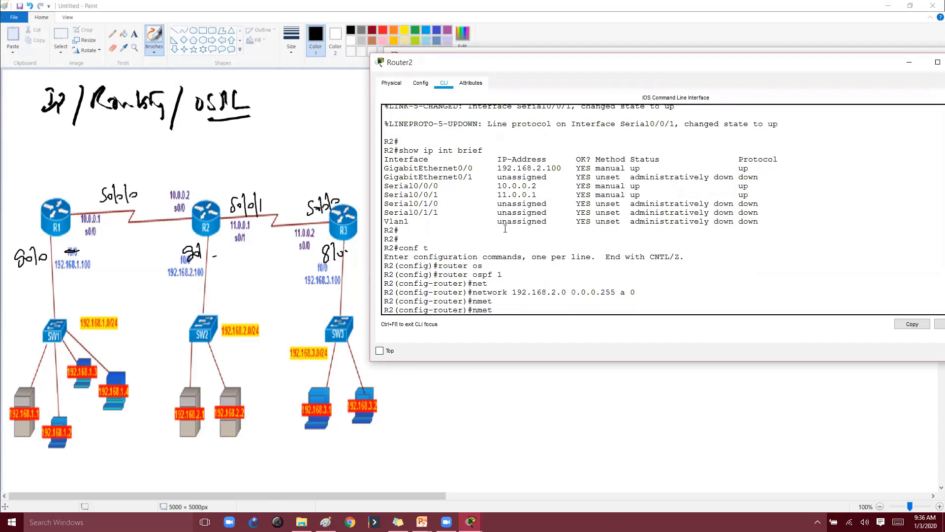
{"action": "type", "text": "network 19"}
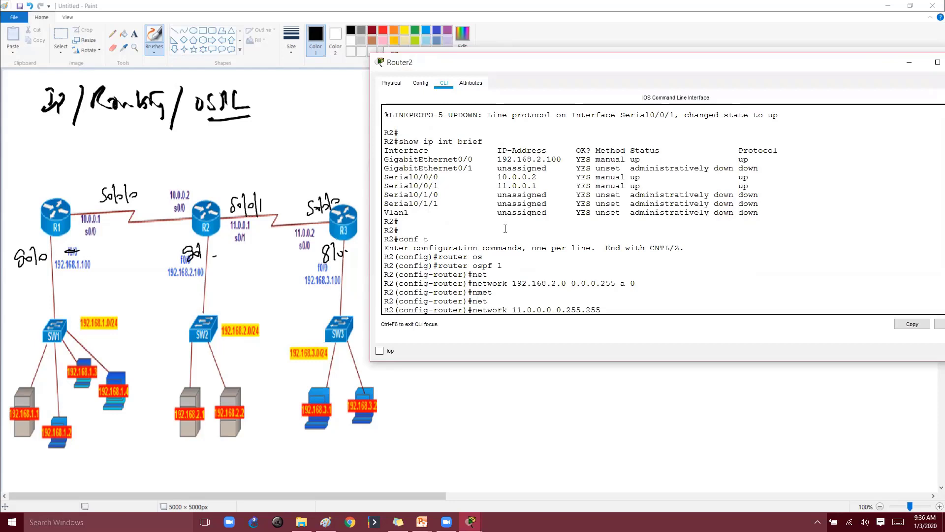
{"action": "type", "text": ".255 a  0"}
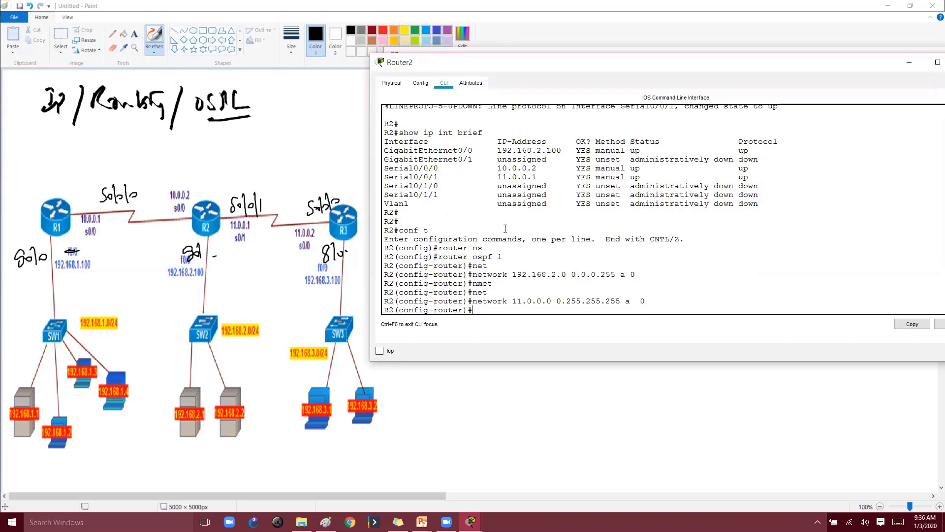
{"action": "type", "text": "network 11.0.0.0 0.255.255.255 a  0"}
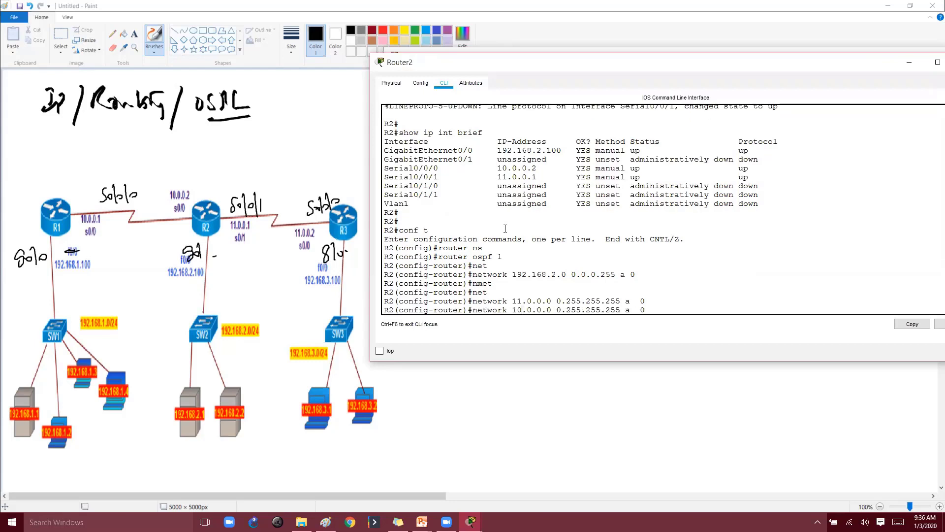
{"action": "key", "text": "enter"}
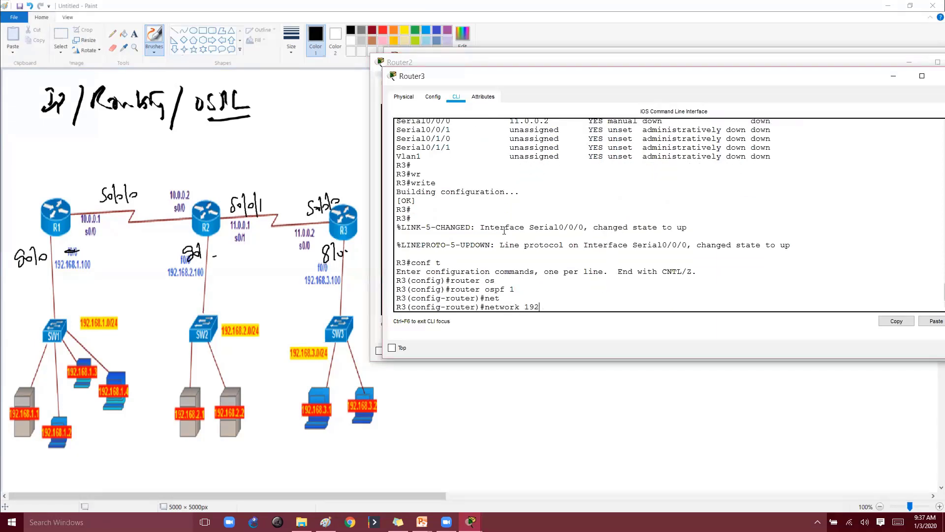
On Router3, advertise 192.168.3.0 and 11.0.0.0 0.255.255.255 in area 0, then check OSPF neighbours
{"action": "type", "text": ".168.3.0 0.0.0.255 a 0"}
{"action": "type", "text": "network"}
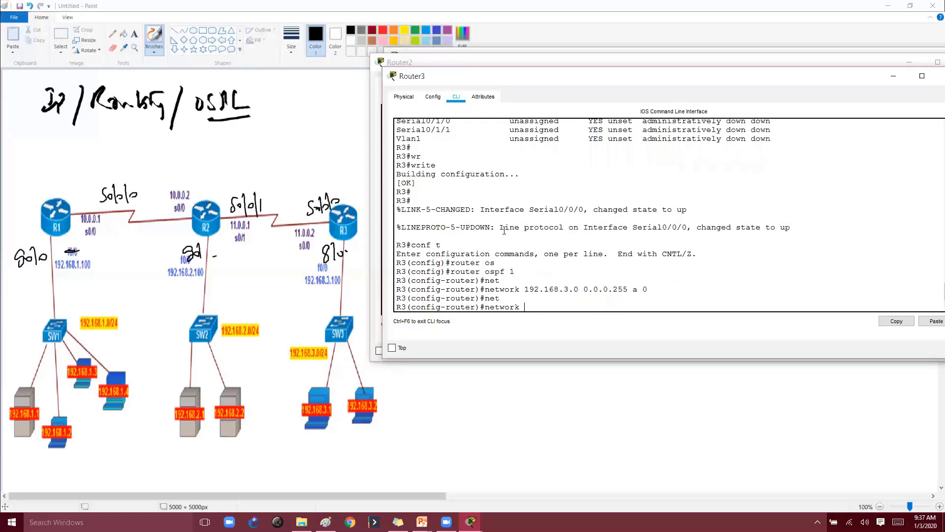
{"action": "type", "text": "11.0.0.0 0.2"}
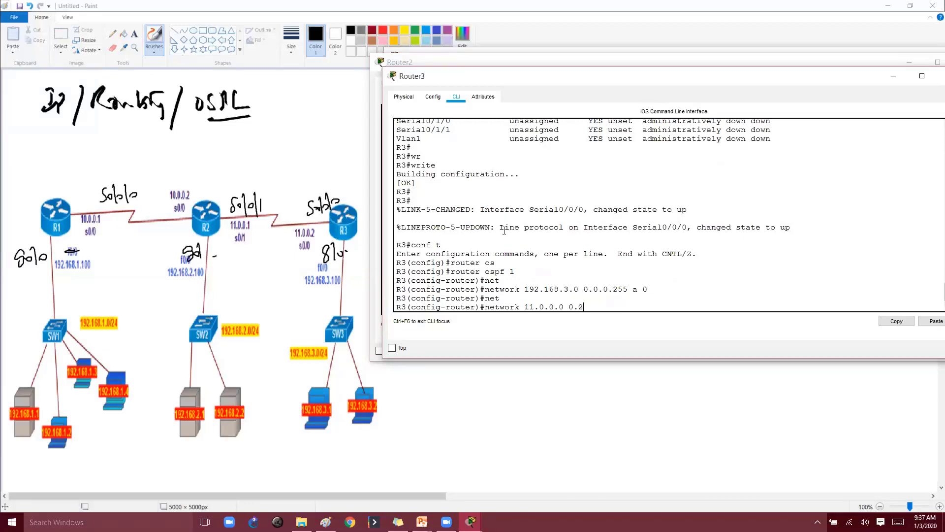
{"action": "type", "text": "55.255"}
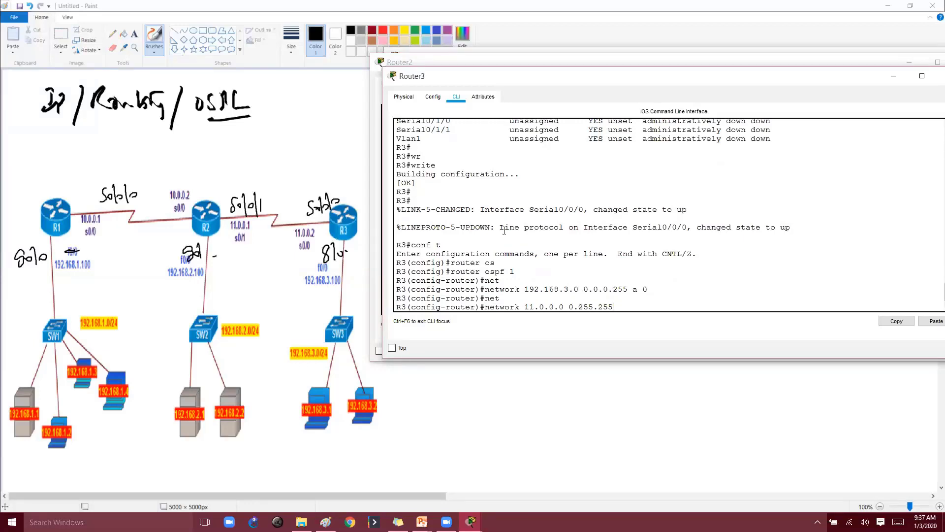
{"action": "type", "text": "255 a 0"}
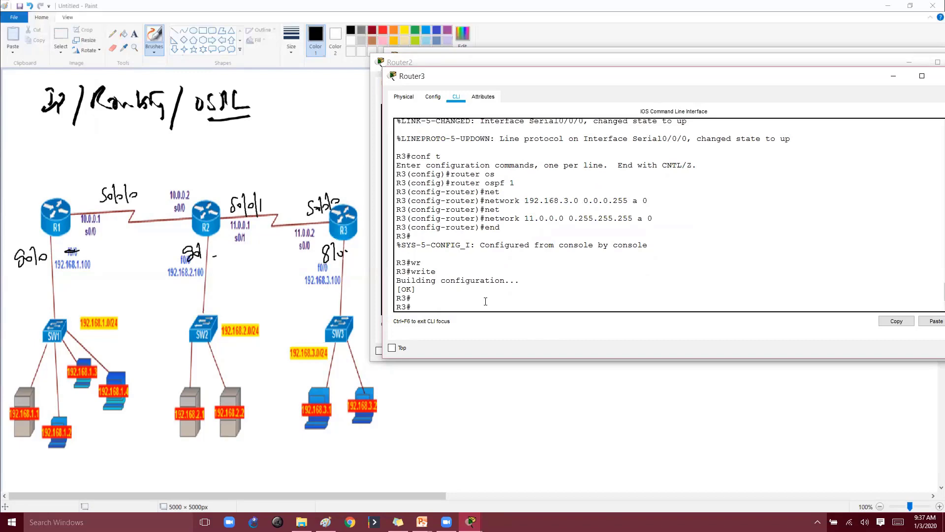
{"action": "mouse_move", "coordinate": [470, 521]}
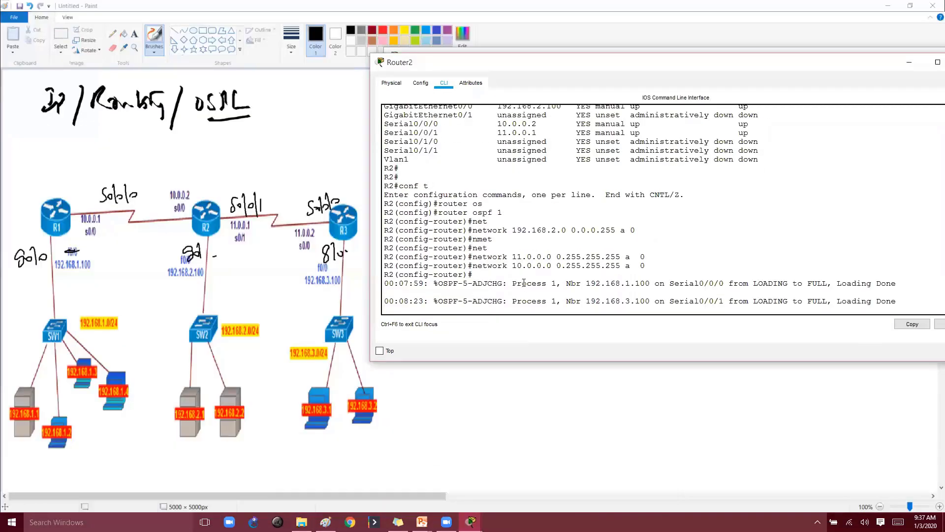
{"action": "type", "text": "show ip ospf"}
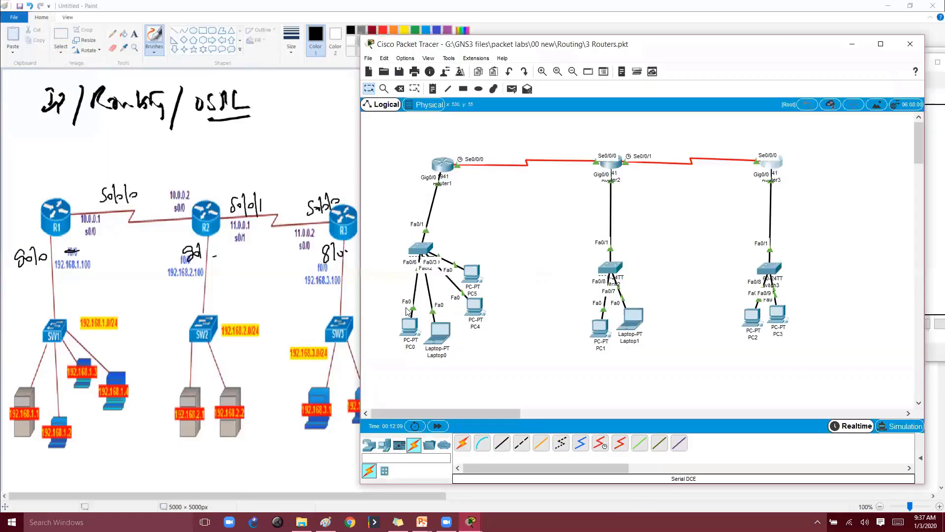
Ping 192.168.2.1 from PC0's command prompt, then ink a note beside R1 on the slide
{"action": "double_click", "coordinate": [410, 328]}
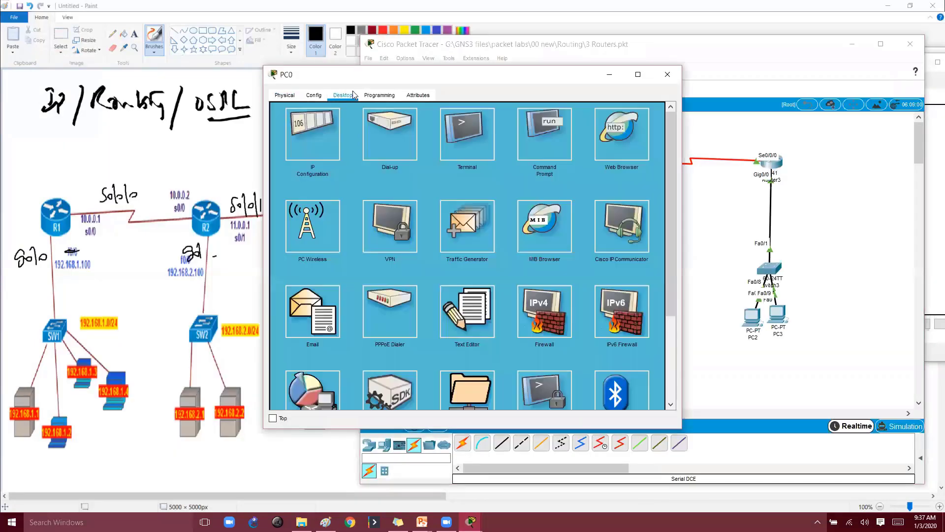
{"action": "left_click", "coordinate": [543, 132]}
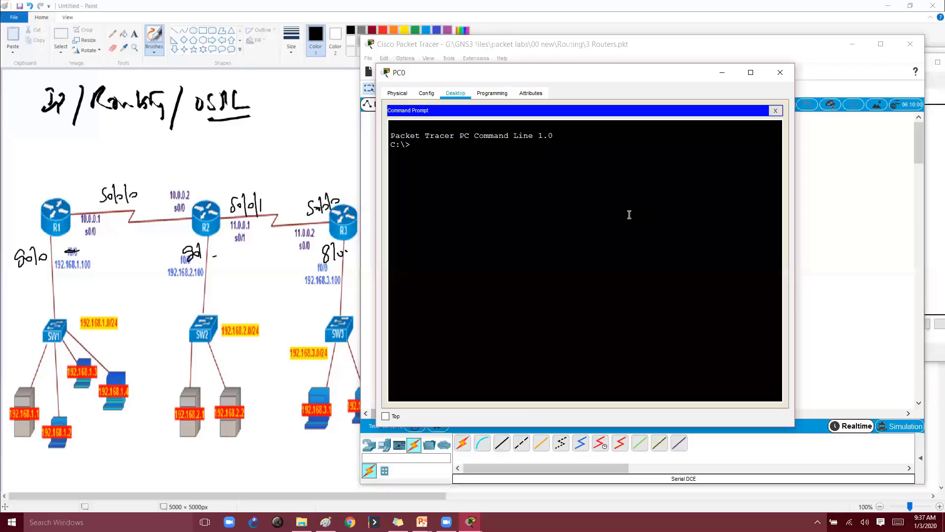
{"action": "type", "text": "ping 192.168.2.1"}
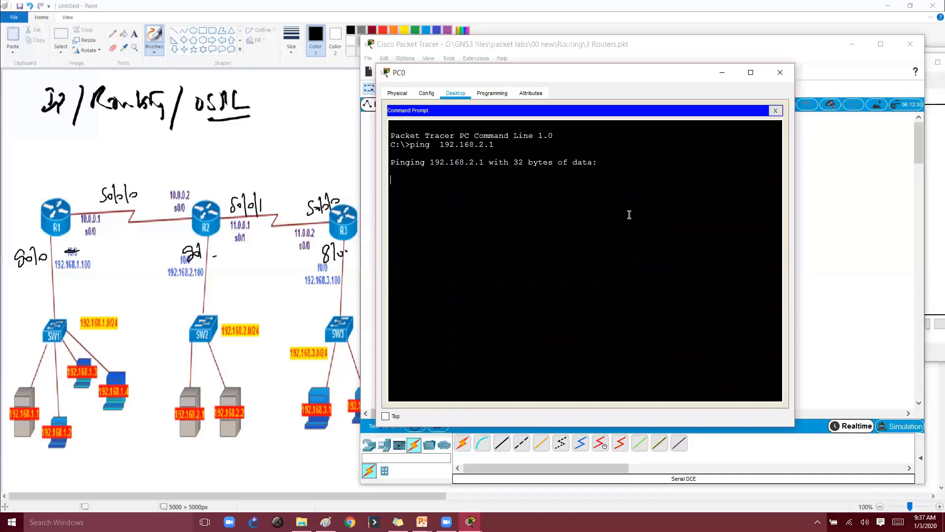
{"action": "mouse_move", "coordinate": [626, 238]}
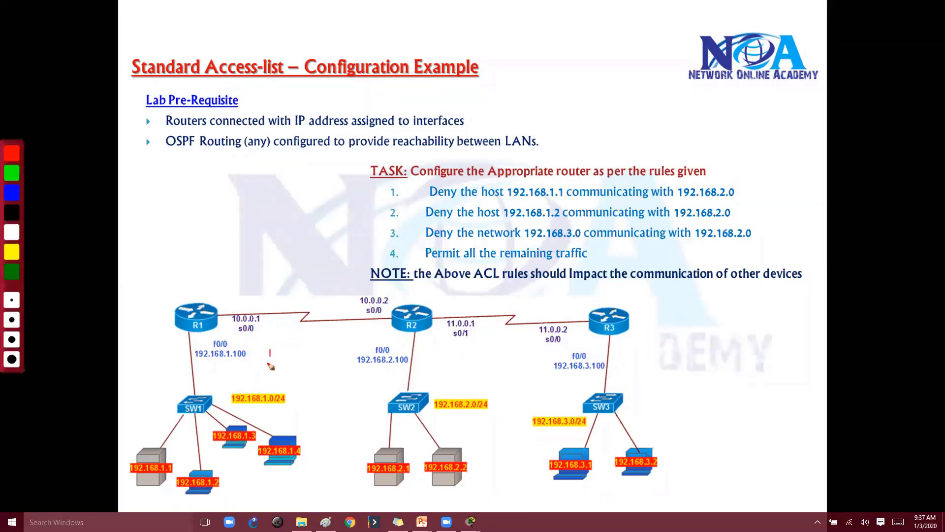
{"action": "left_click_drag", "start_coordinate": [265, 344], "coordinate": [301, 374]}
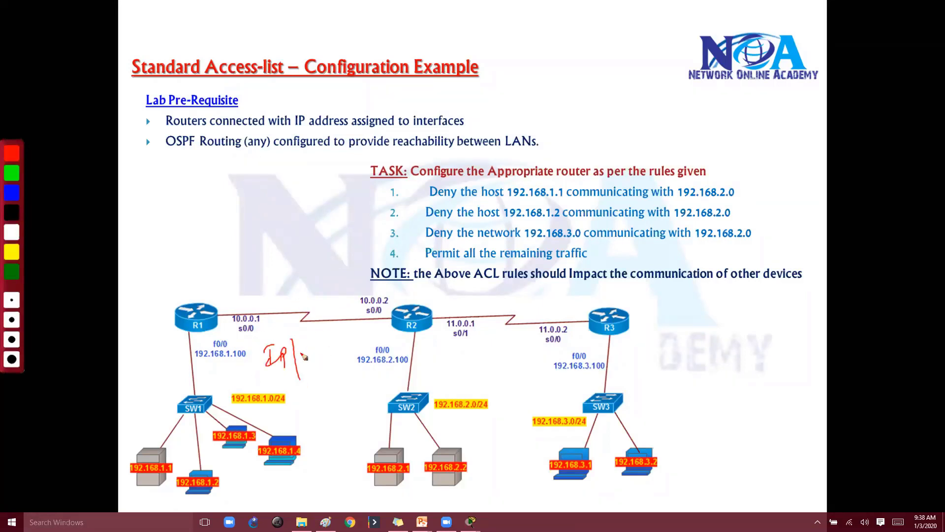